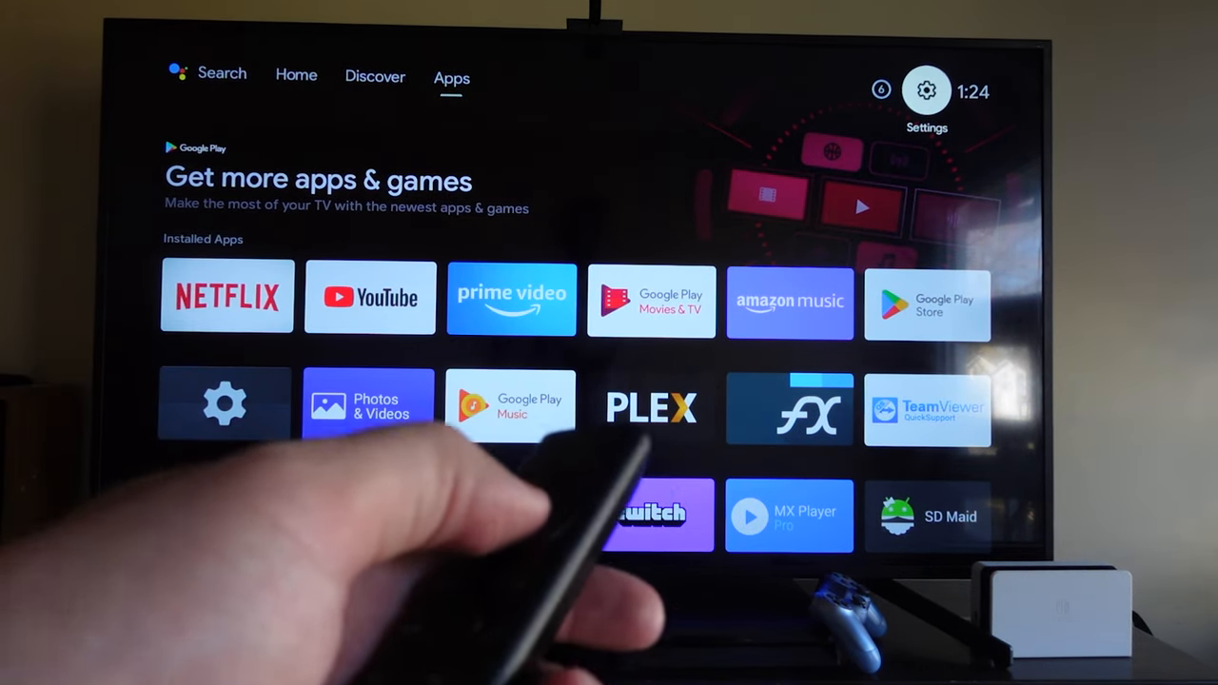
- Reach the SHIELD accessories list showing SHIELD remote 1 connected with an update available
{"action": "left_click", "coordinate": [925, 91]}
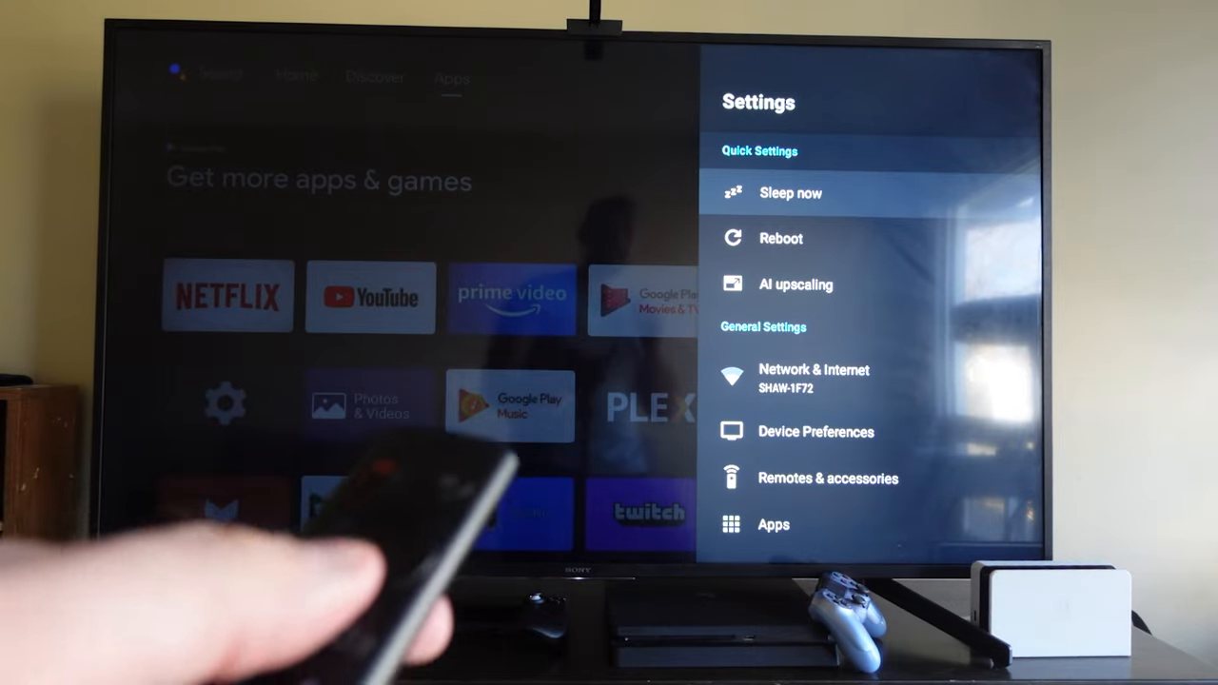
{"action": "scroll", "scroll_direction": "down", "scroll_amount": 3}
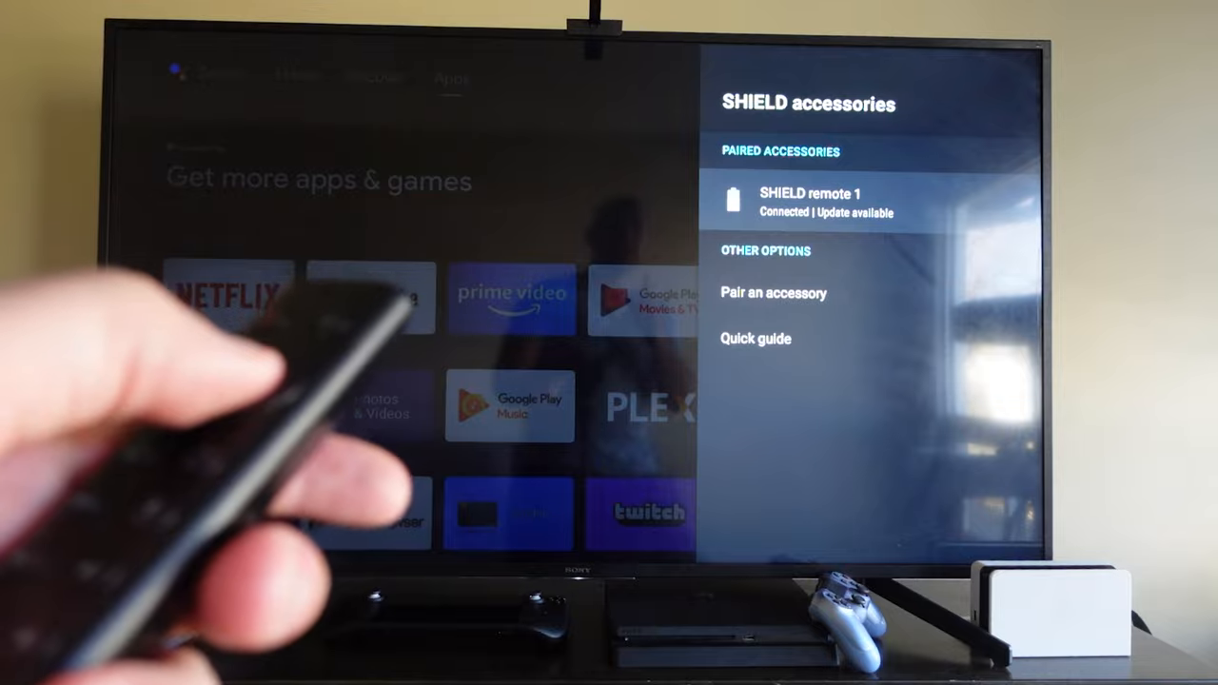
- From SHIELD remote 1's details (v1.06), start the firmware update to v1.15
{"action": "left_click", "coordinate": [826, 202]}
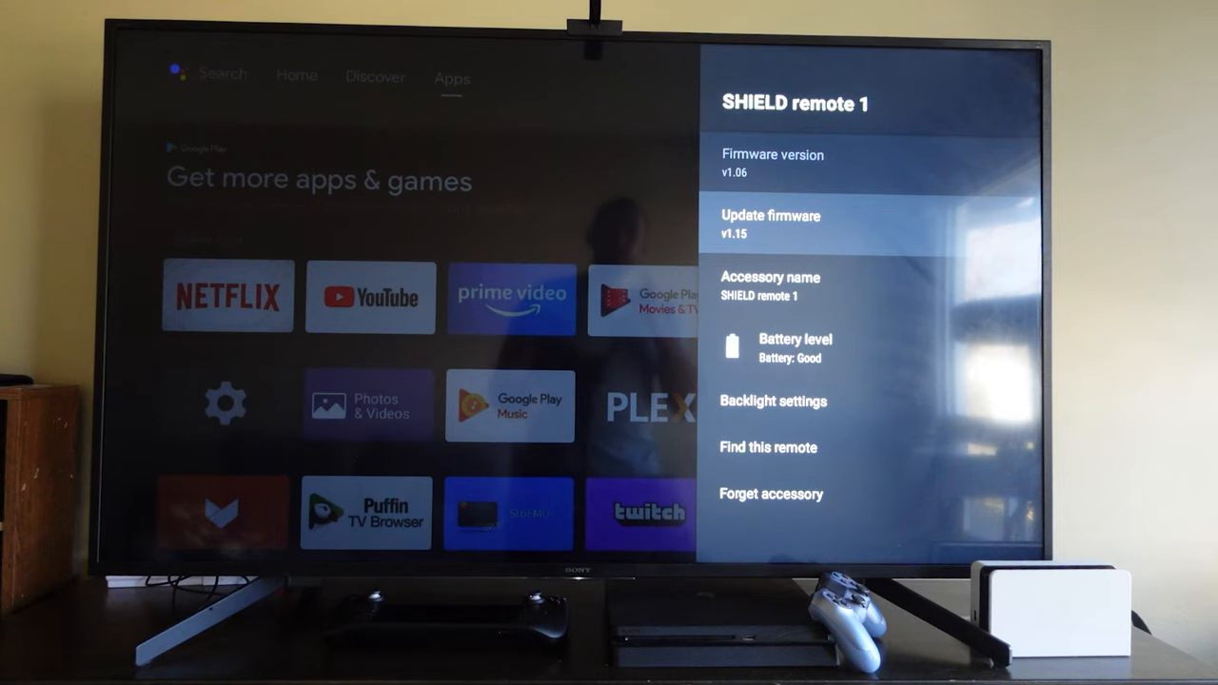
{"action": "left_click", "coordinate": [771, 223]}
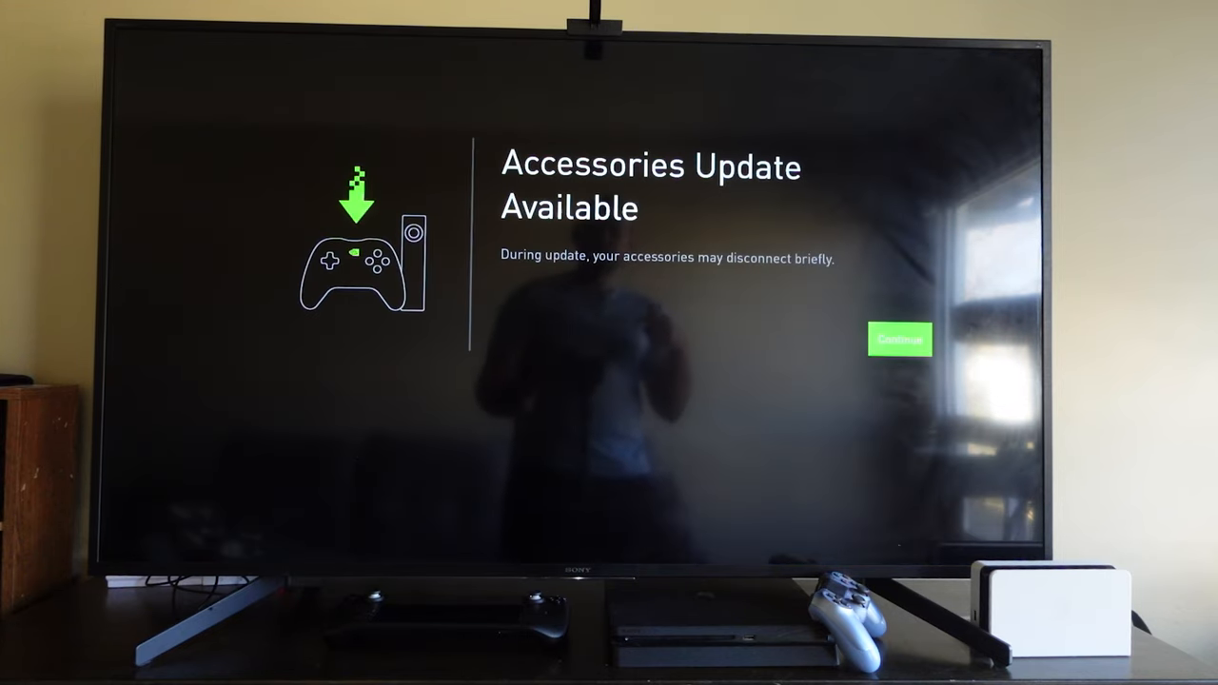